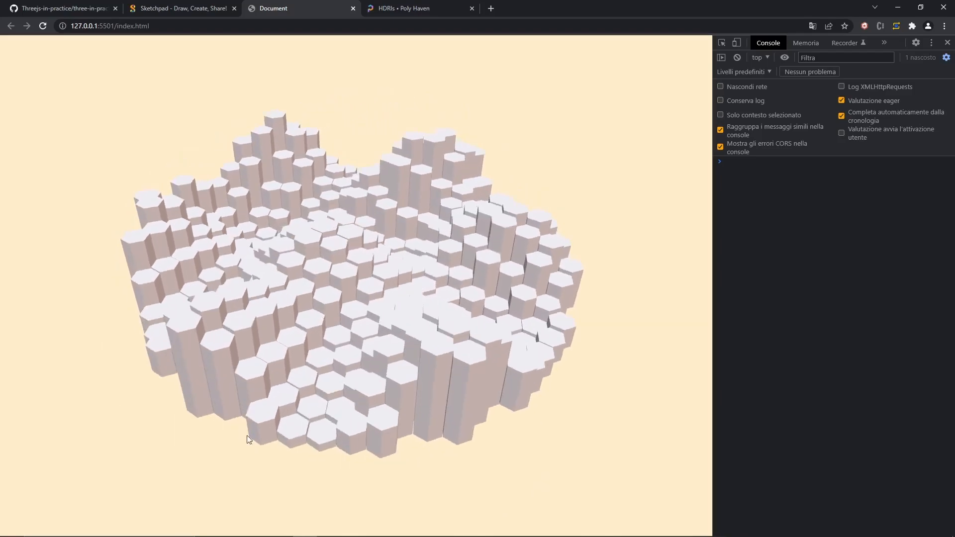
Switch to the GitHub tab listing the assets folder's texture images and environment map.
click(61, 8)
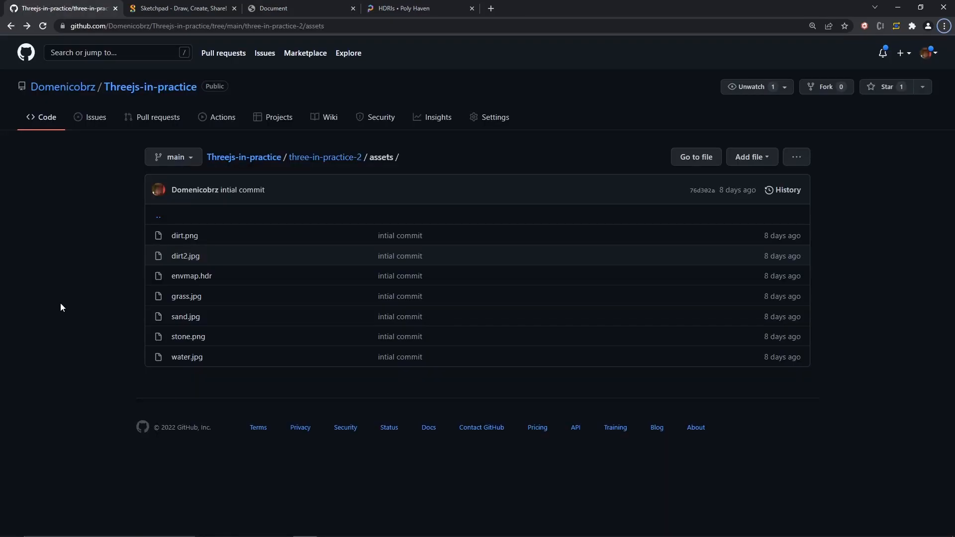
mouse_move(233, 175)
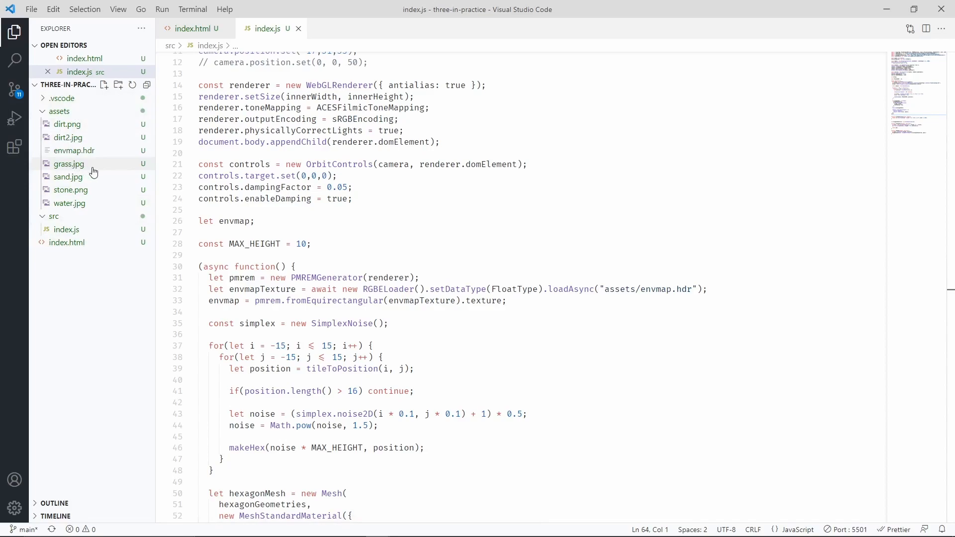
mouse_move(103, 180)
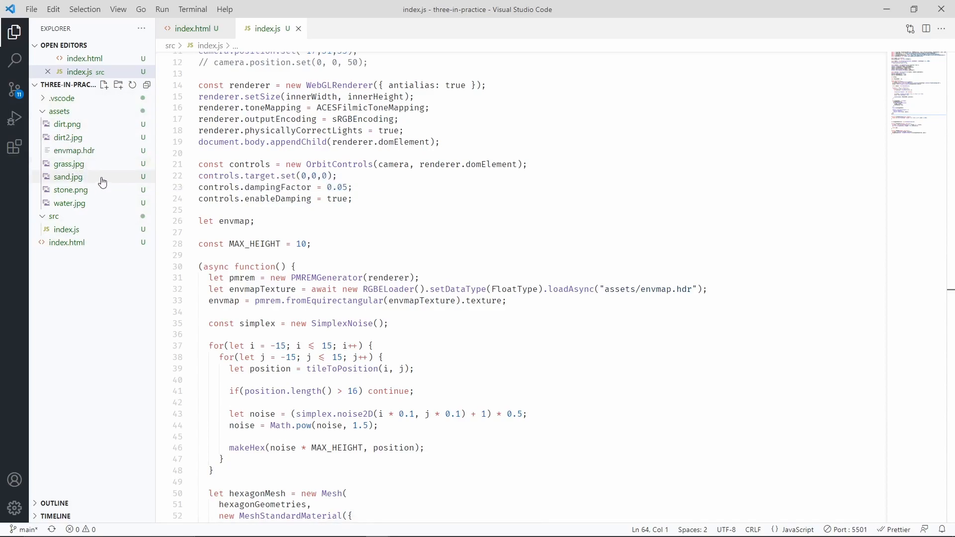
mouse_move(97, 203)
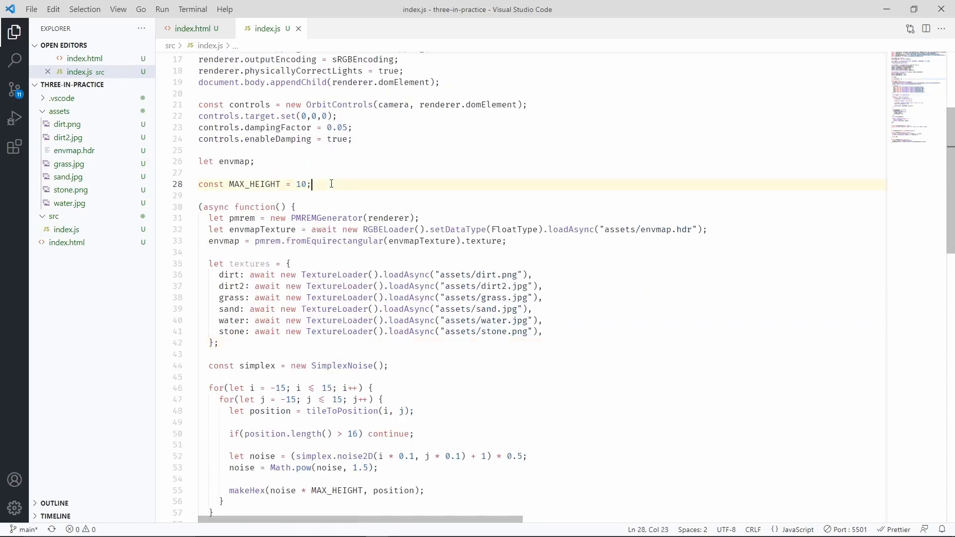
Add a textures object of six loadAsync calls and STONE/DIRT/GRASS/SAND/DIRT2_HEIGHT constants.
text(const STONE_HEIGHT = MAX_HEIGHT * 0.8;)
text(const DIRT2_HEIGHT = MAX_HEIGHT * 0;)
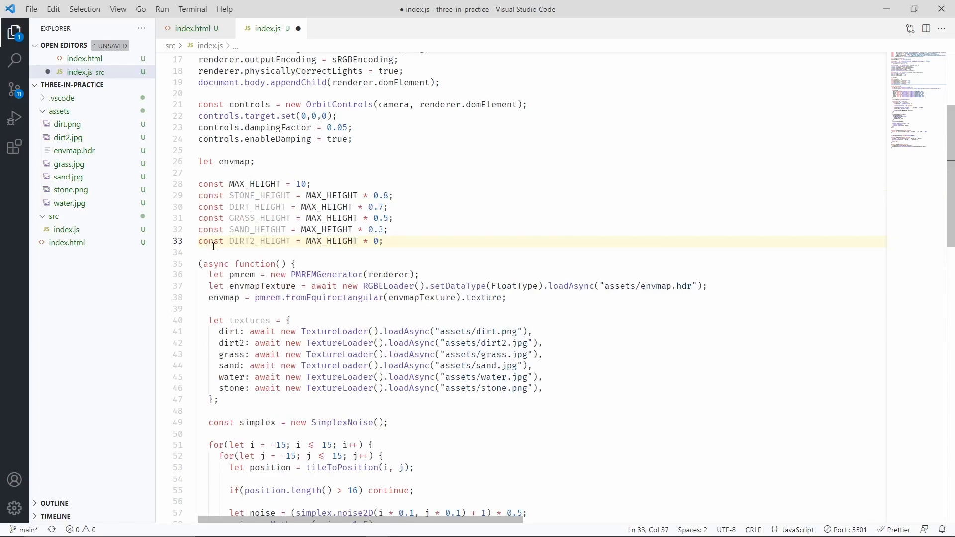
mouse_move(256, 241)
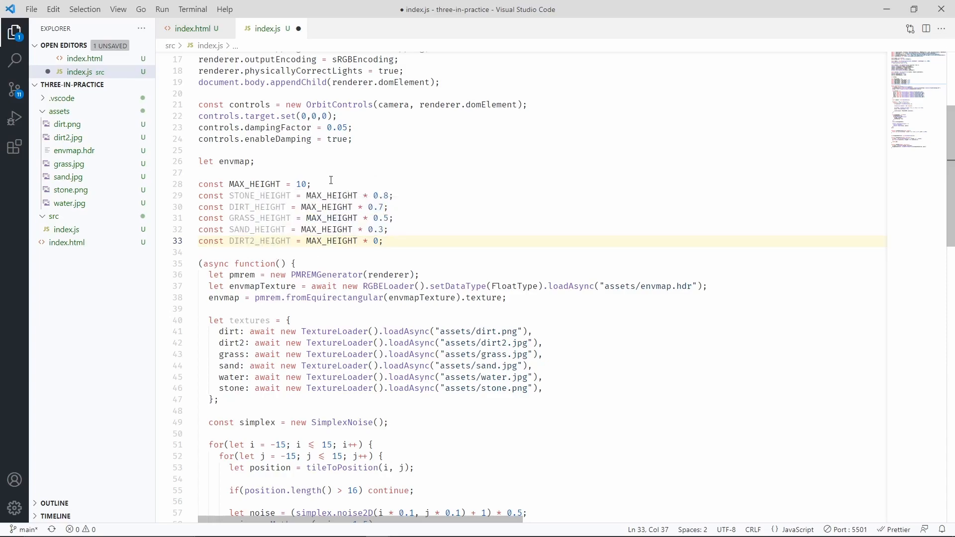
scroll(down, 3)
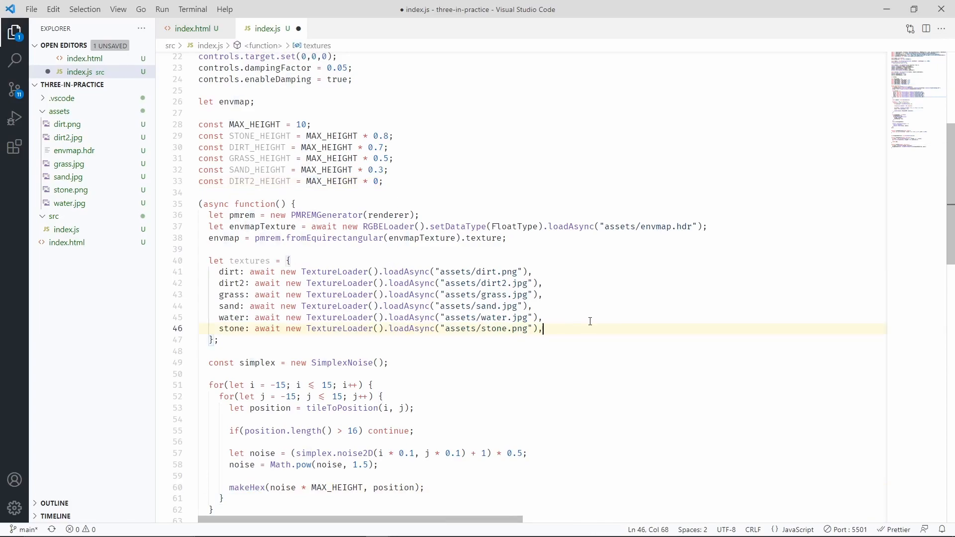
Duplicate the hexagonGeometries line into stoneGeo, dirtGeo, dirt2Geo, sandGeo and grassGeo.
scroll(down, 3)
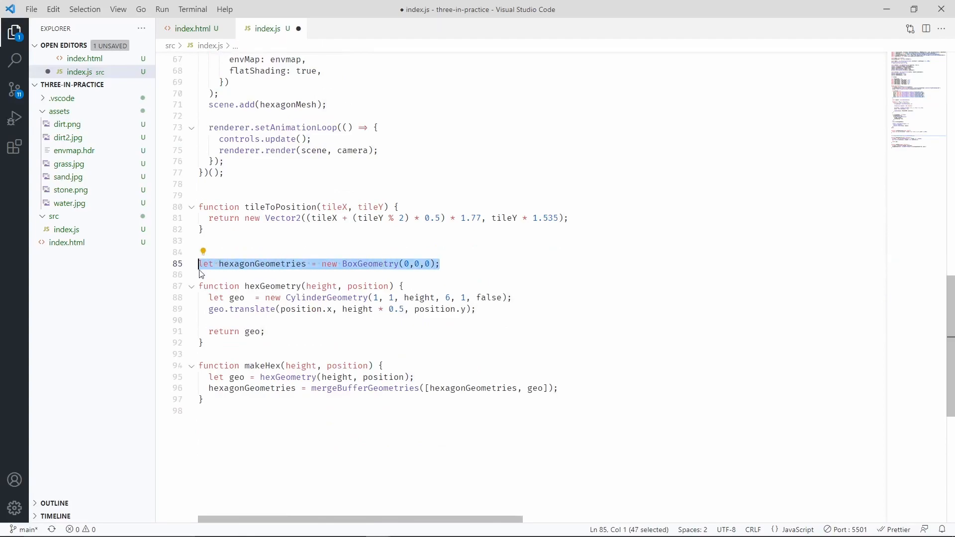
mouse_move(281, 264)
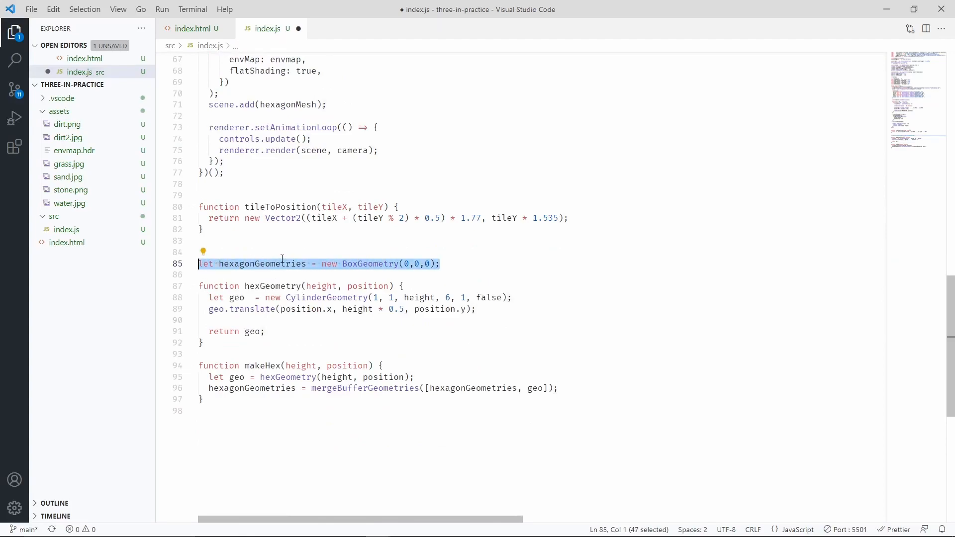
mouse_move(263, 264)
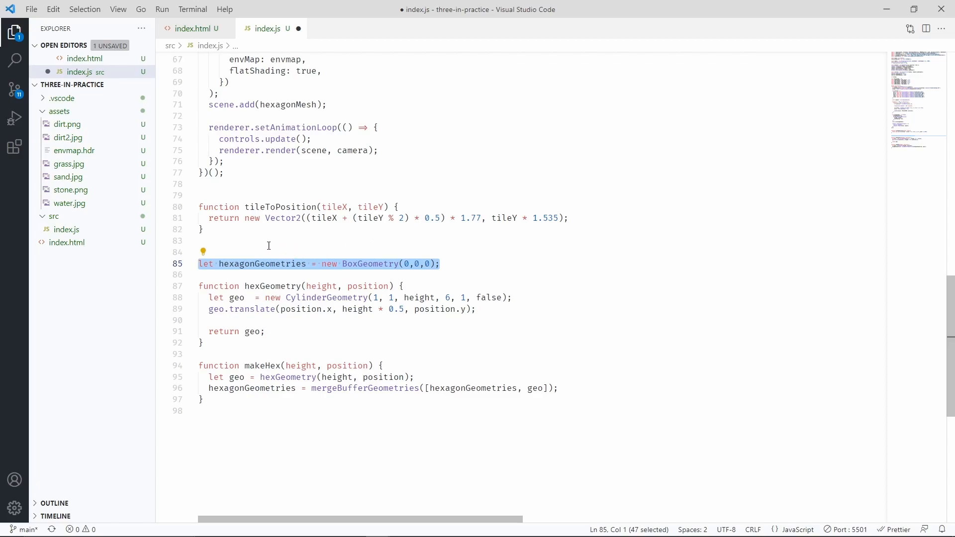
mouse_move(294, 256)
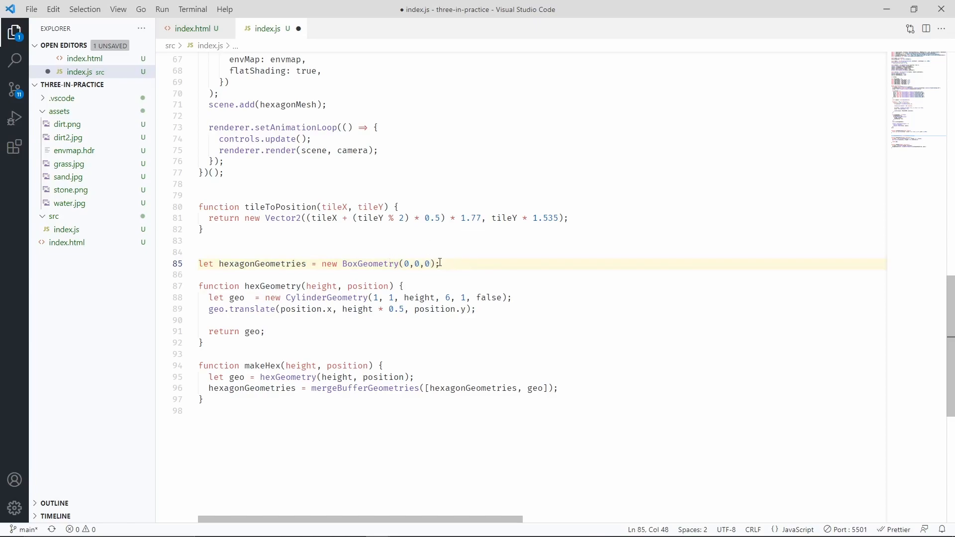
mouse_move(108, 167)
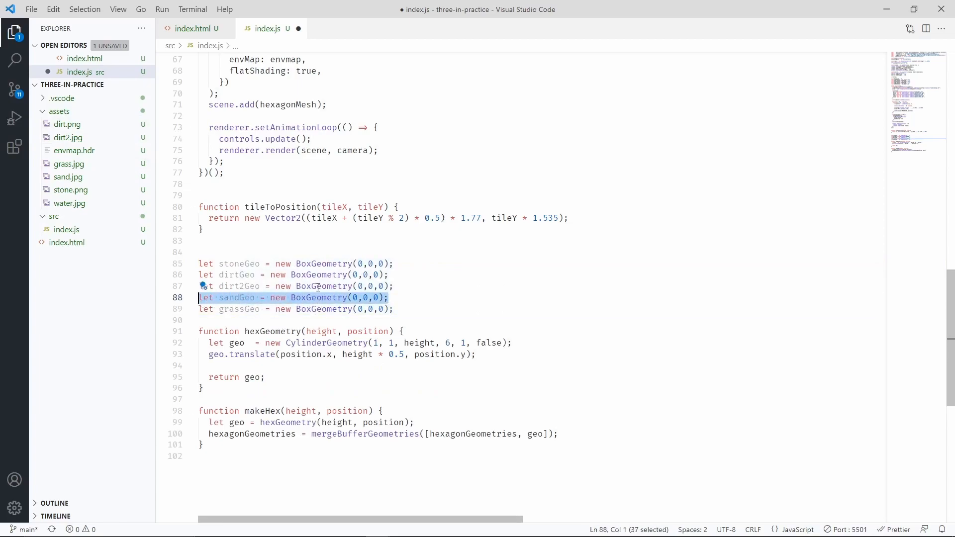
double_click(237, 298)
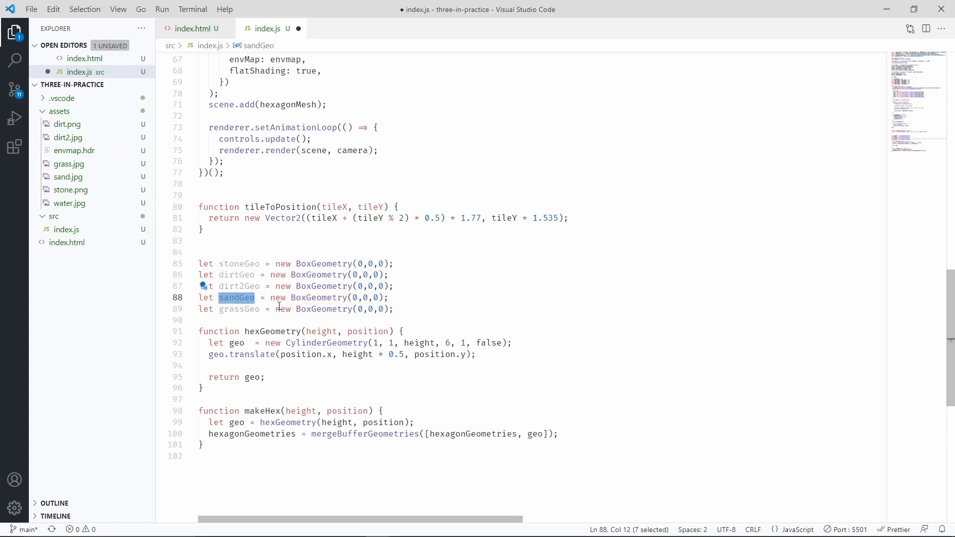
mouse_move(317, 298)
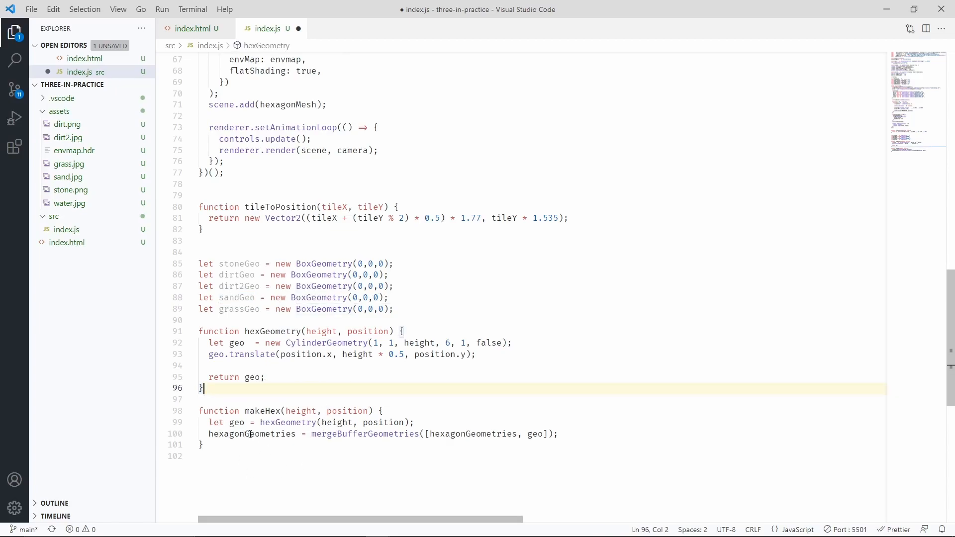
double_click(251, 434)
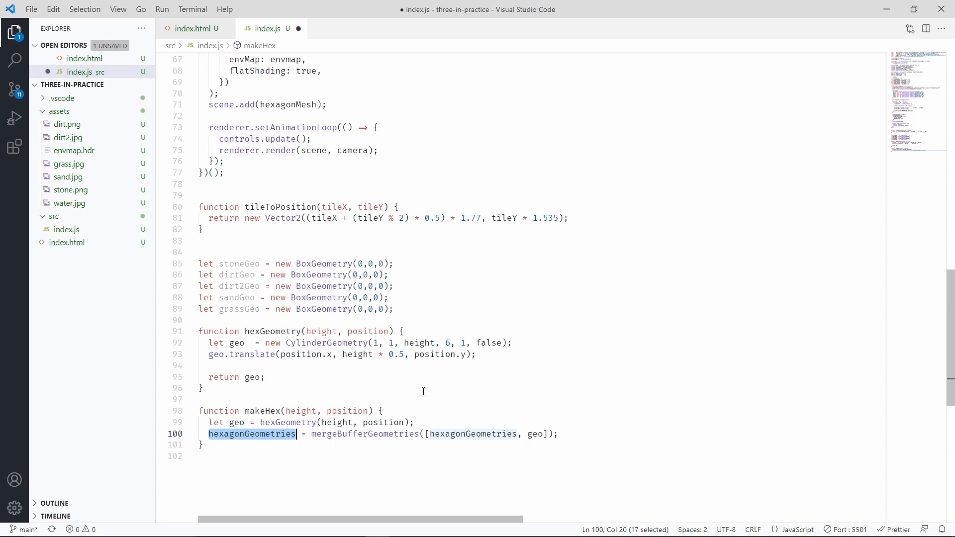
Replace the hexagonGeometries merge with an if(height > STONE_HEIGHT) merge into stoneGeo.
key(Delete)
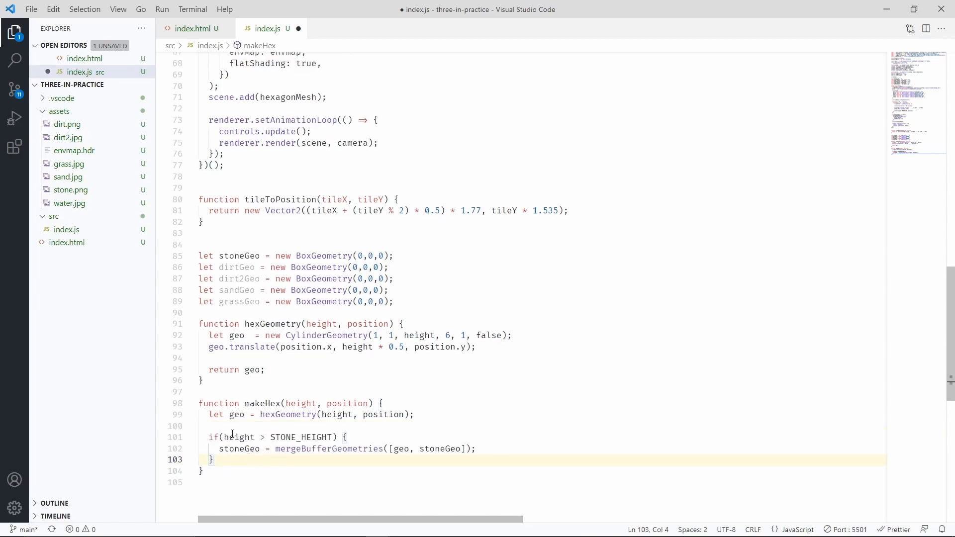
double_click(302, 438)
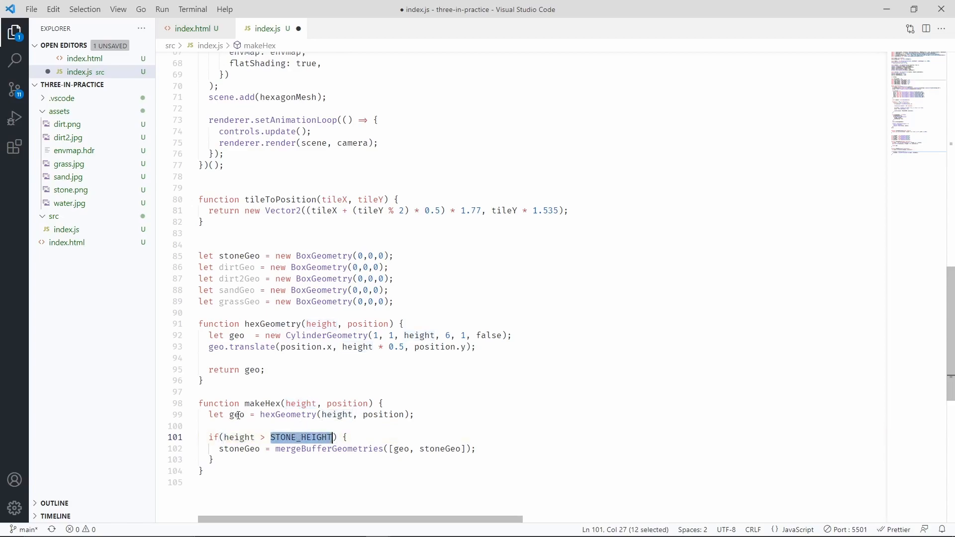
double_click(237, 414)
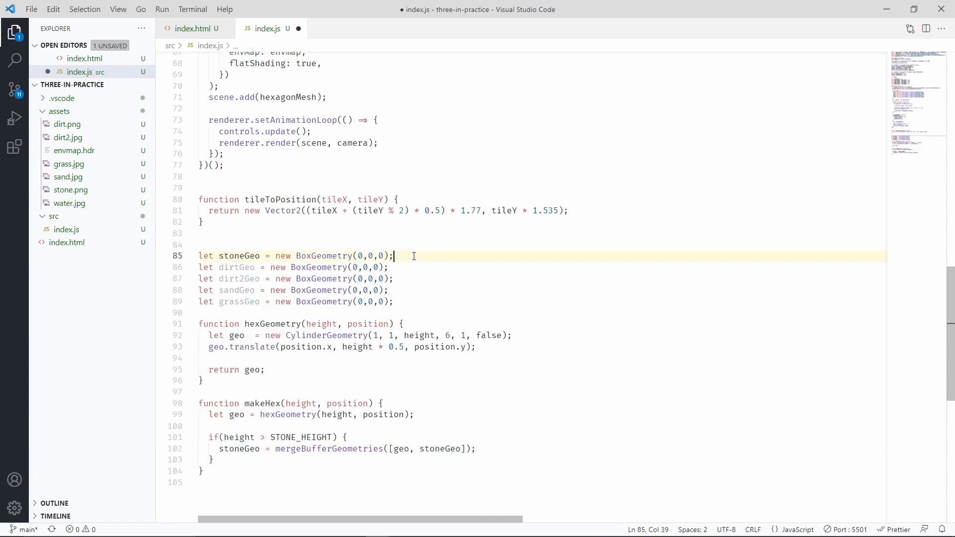
triple_click(295, 255)
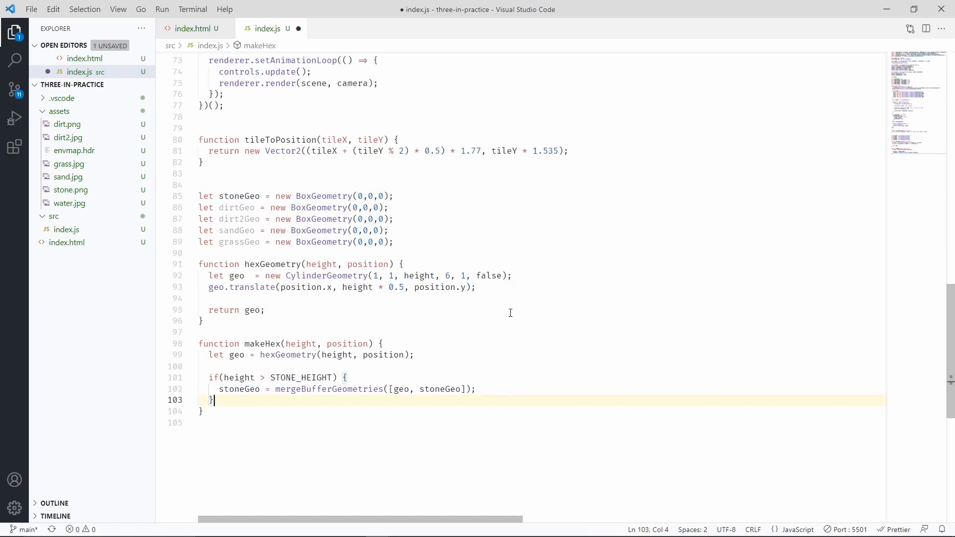
scroll(down, 3)
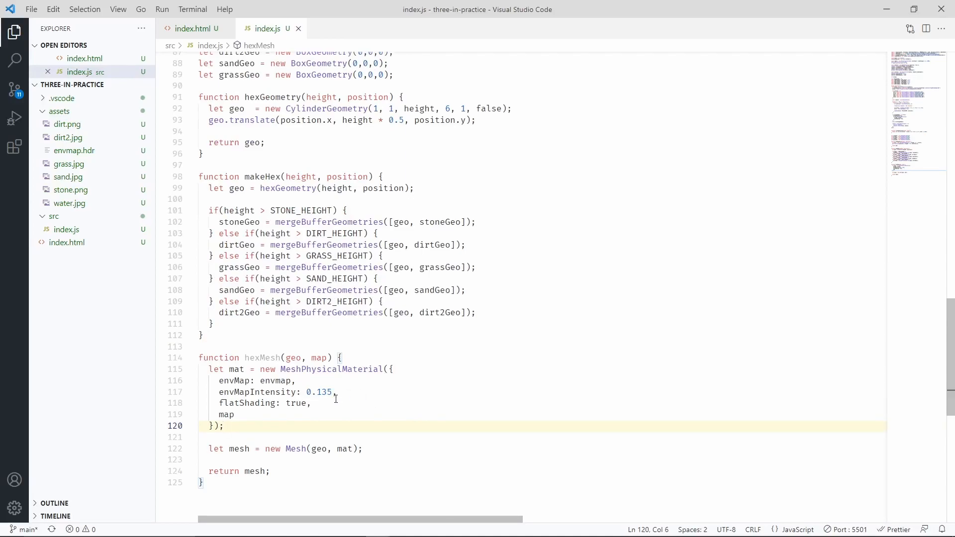
Add DIRT, GRASS, SAND and DIRT2 else-if branches and a MeshPhysicalMaterial hexMesh(geo, map) helper.
double_click(293, 358)
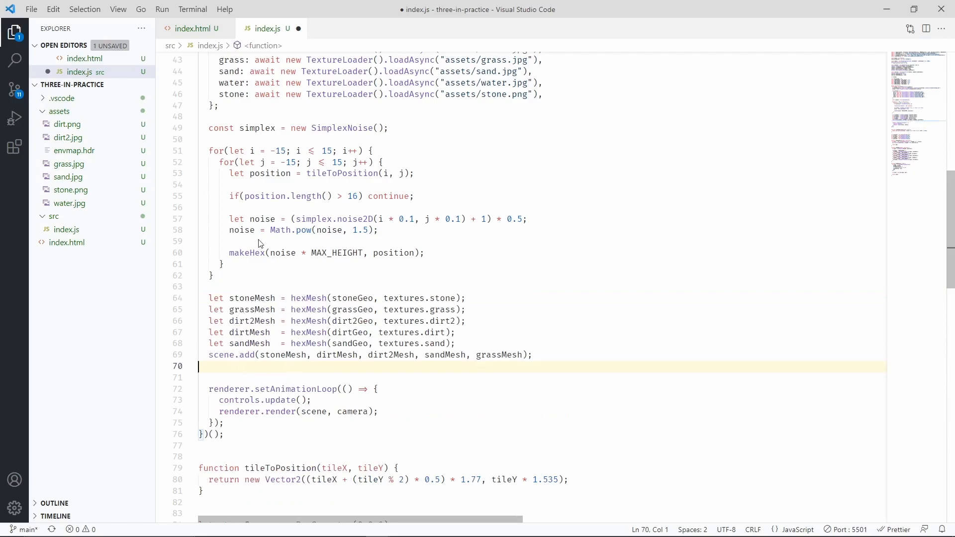
Pass textures.stone, grass, dirt2, dirt and sand into their hexMesh calls and check scene.add.
double_click(247, 253)
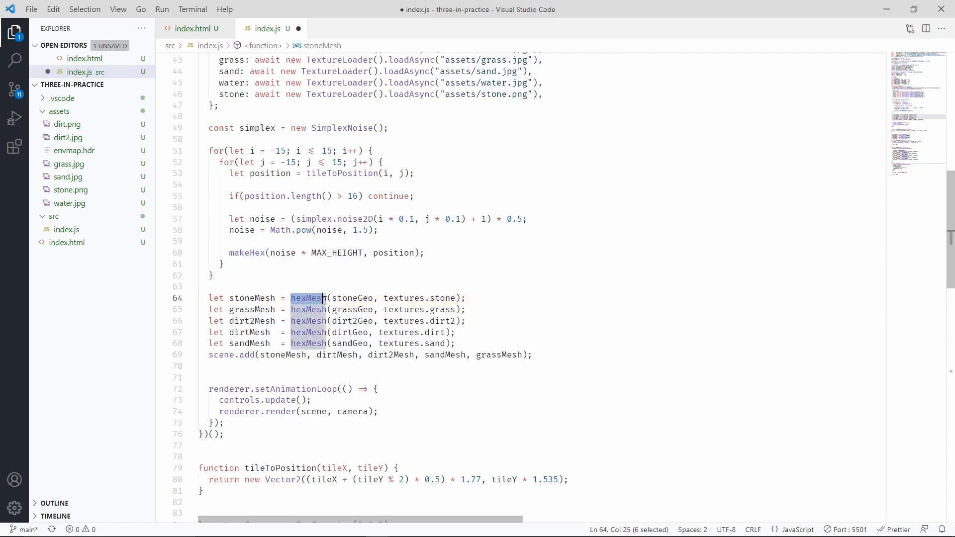
click(454, 298)
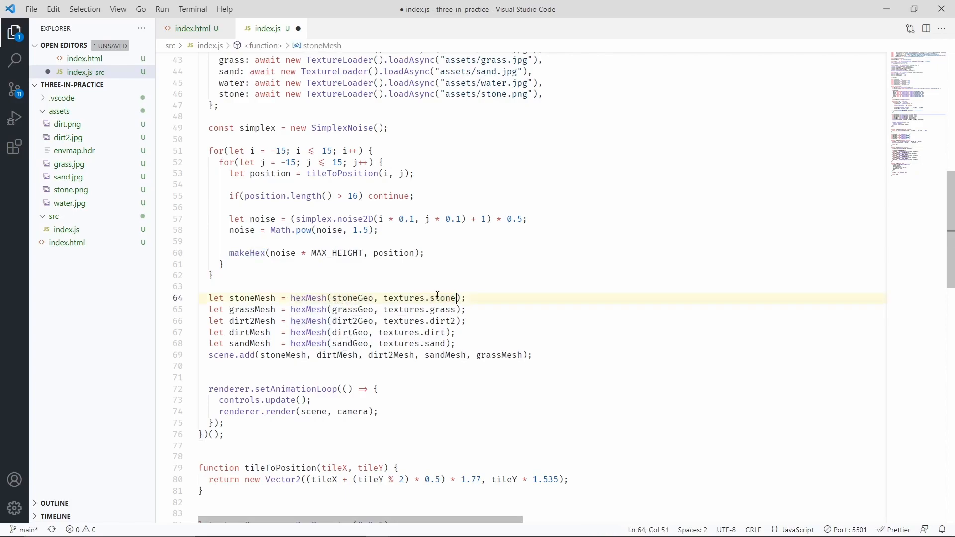
double_click(420, 298)
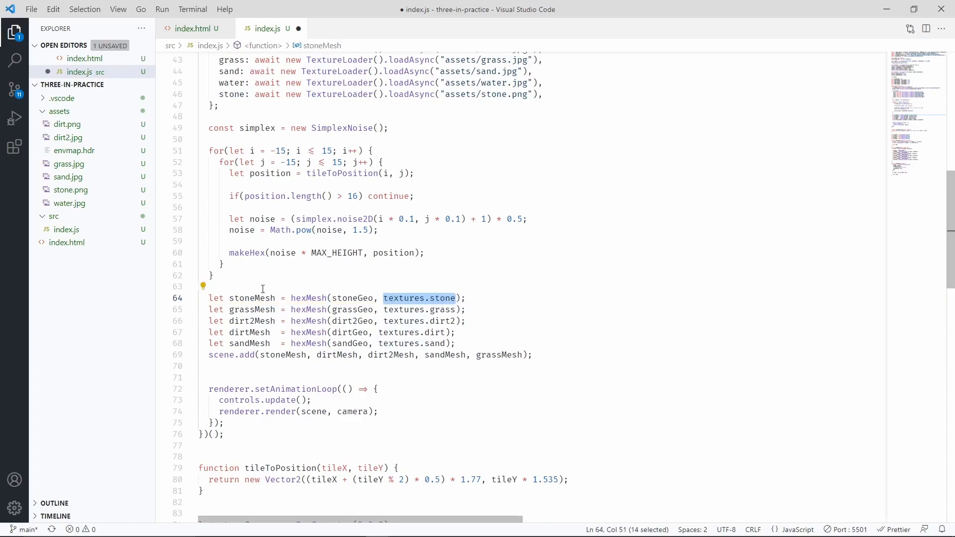
click(280, 354)
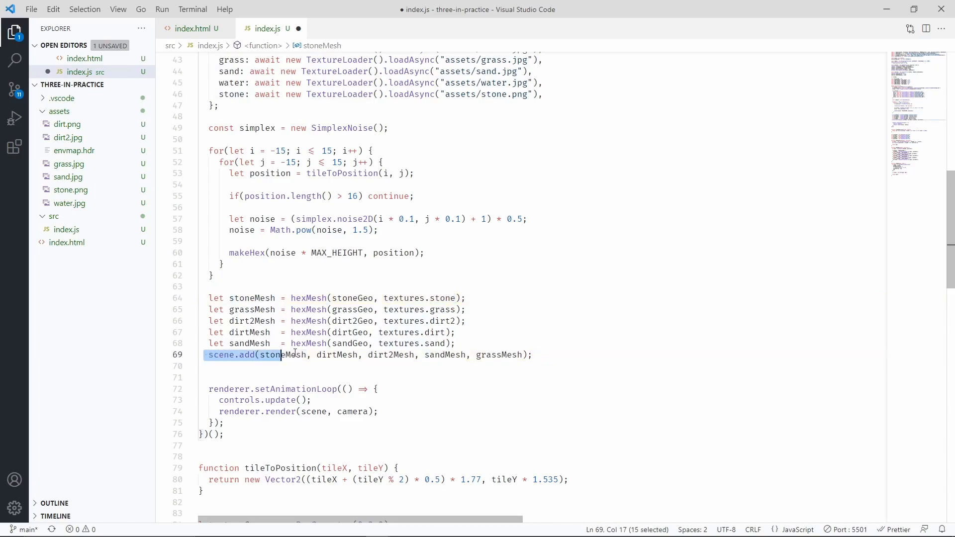
click(532, 355)
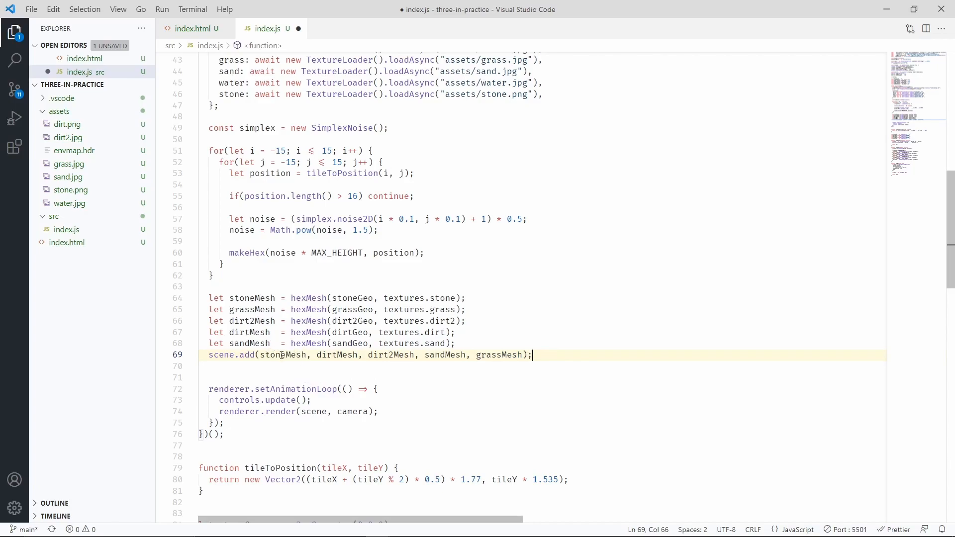
double_click(283, 356)
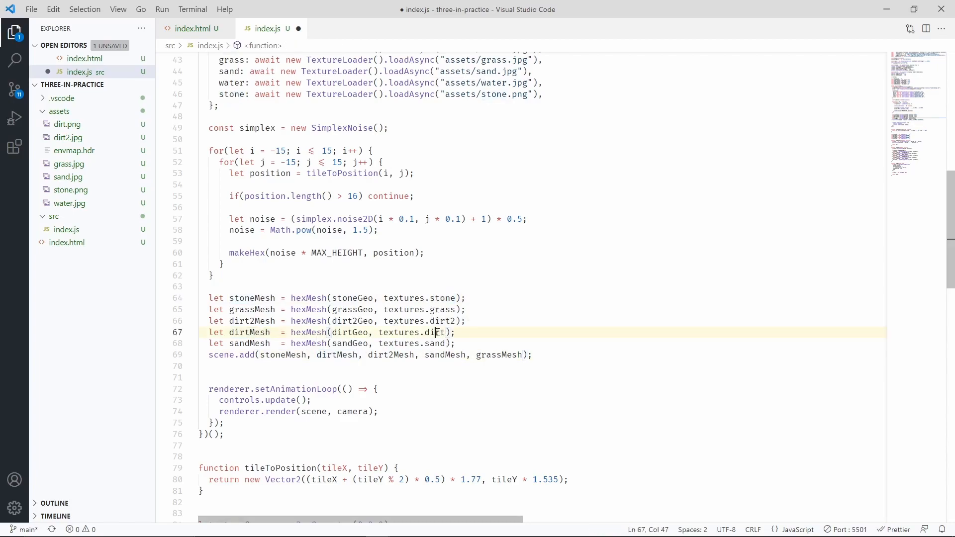
double_click(434, 333)
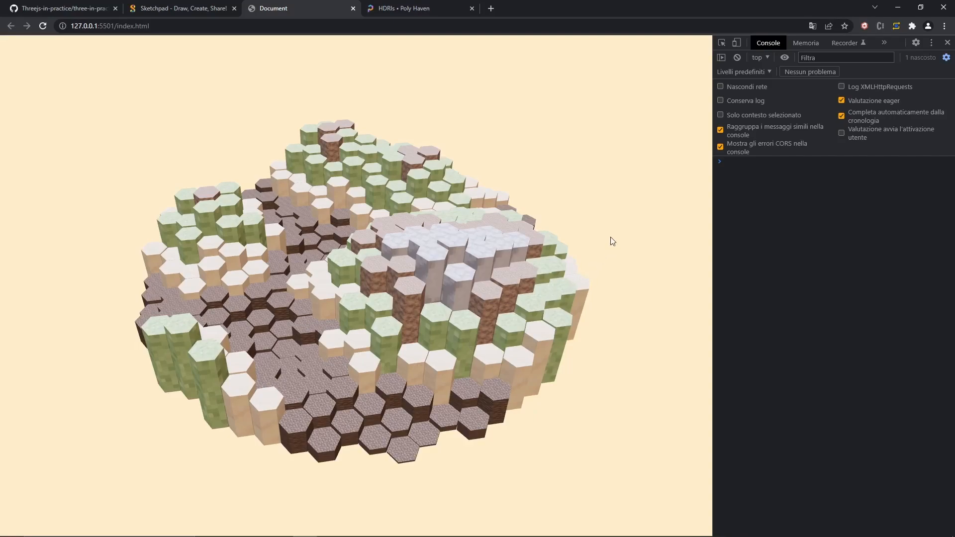
mouse_move(640, 409)
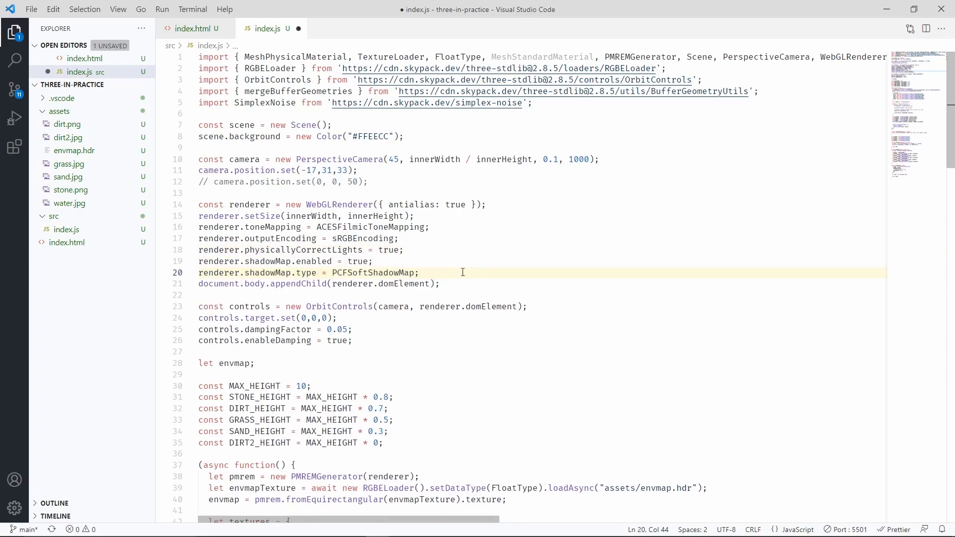
Add a #FFCB8E PointLight (intensity 80, distance 200) at 10, 20, 10 and save.
double_click(372, 272)
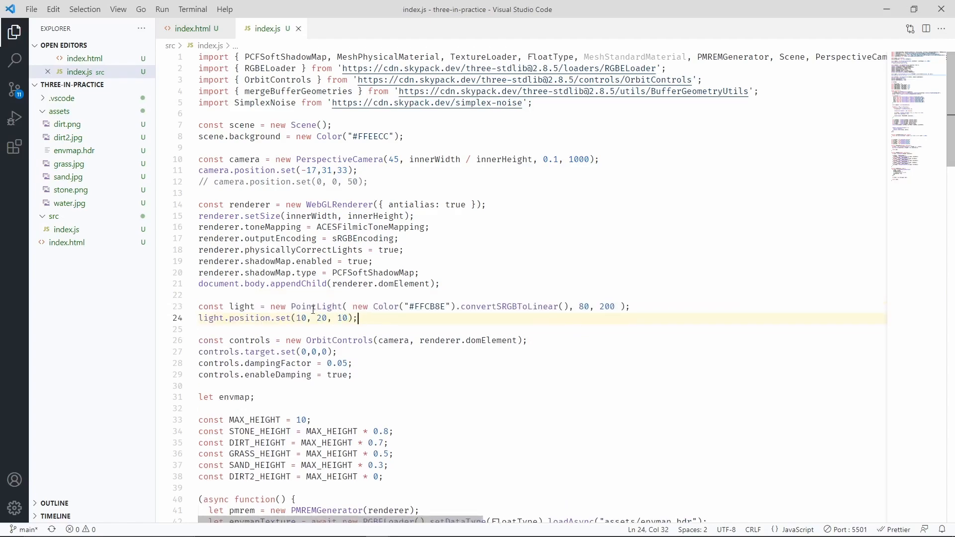
mouse_move(353, 299)
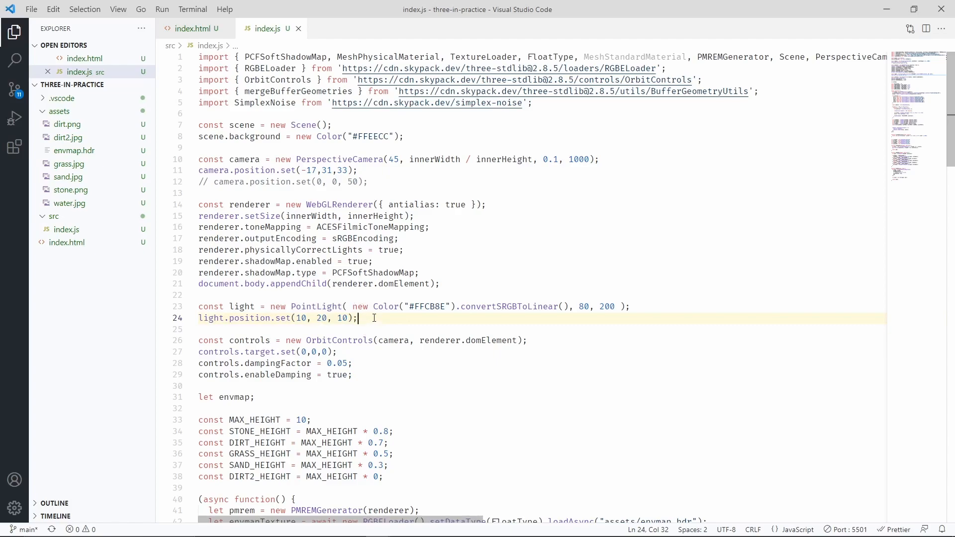
click(461, 306)
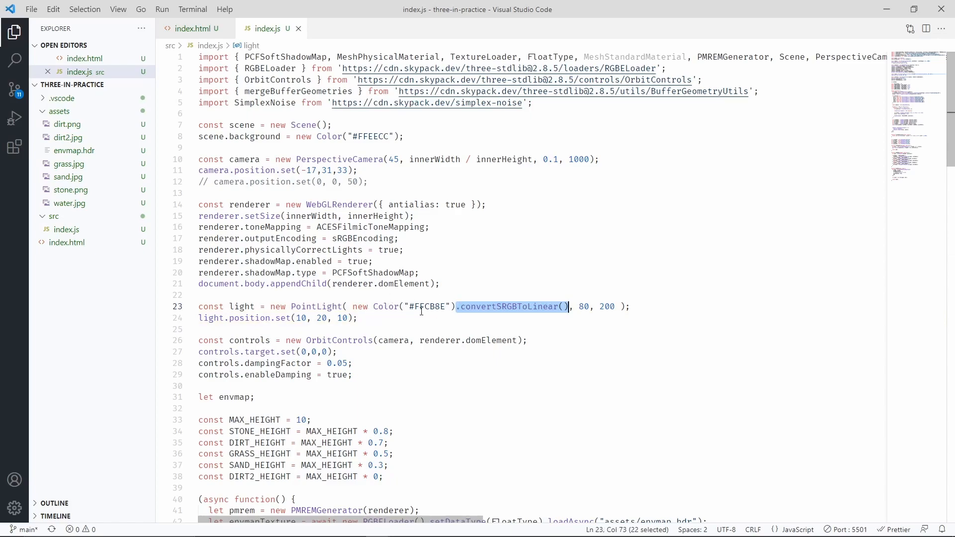
mouse_move(397, 300)
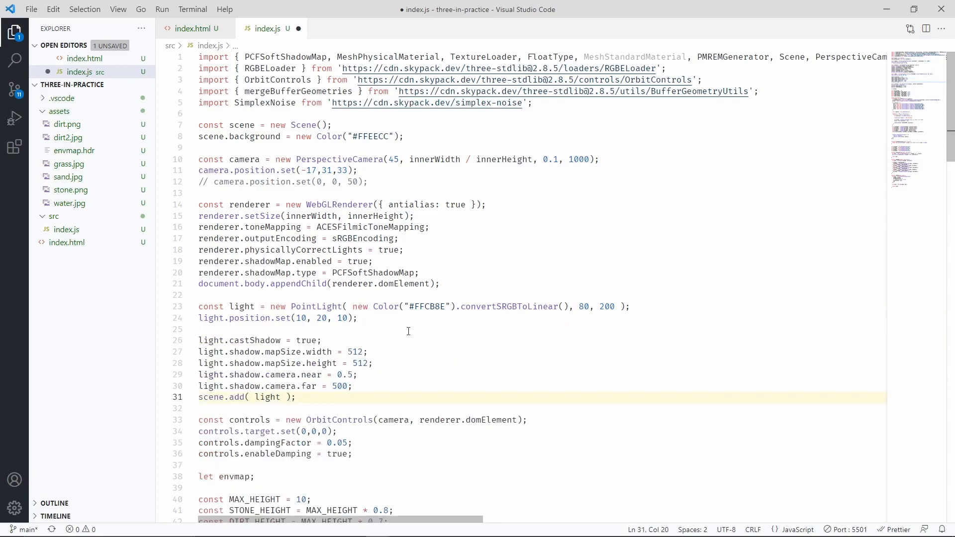
Enable light shadows with 512×512 map size, near 0.5, far 500, and add the light to the scene.
double_click(280, 352)
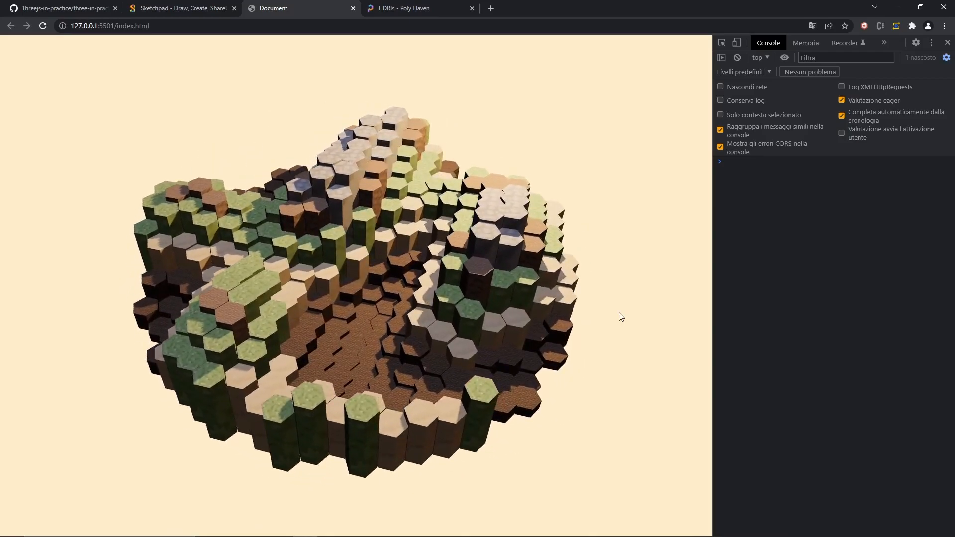
Orbit the warmly lit terrain from three sides to inspect its cast shadows.
drag(620, 317, 466, 312)
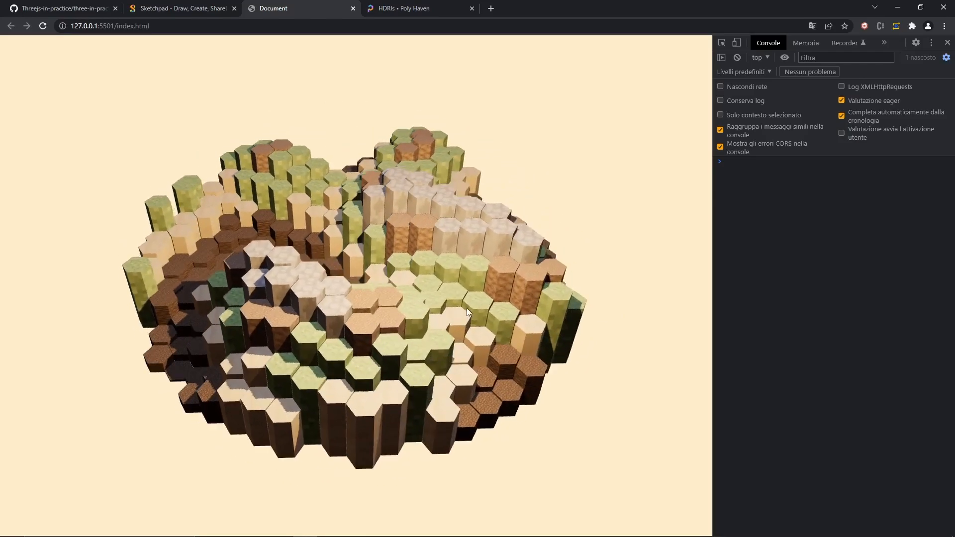
drag(467, 313, 391, 327)
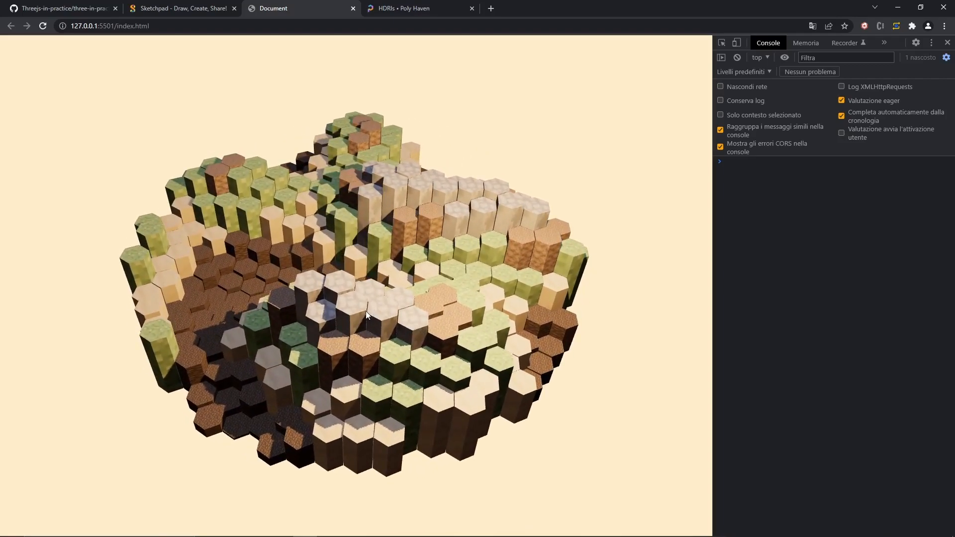
drag(365, 315, 424, 274)
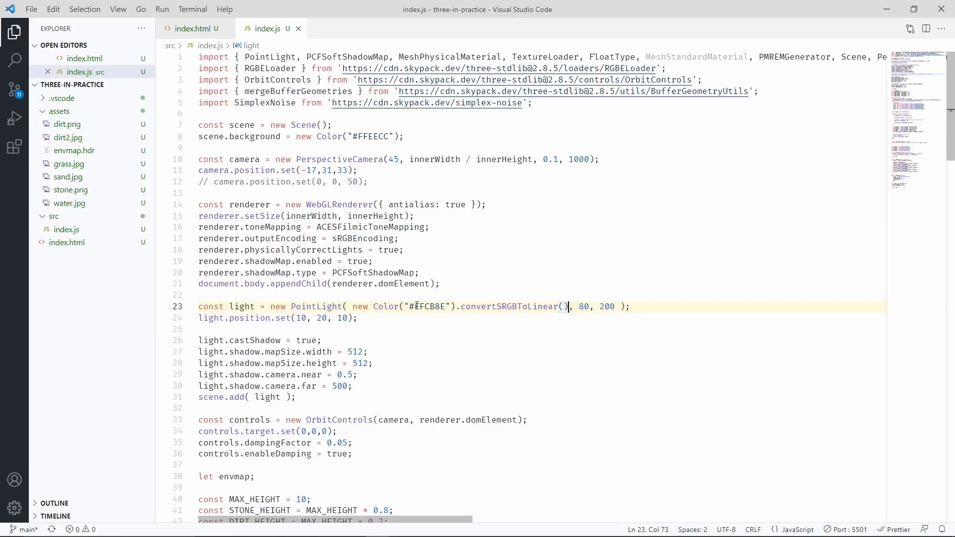
mouse_move(387, 306)
text(.convertSRGBToLinear())
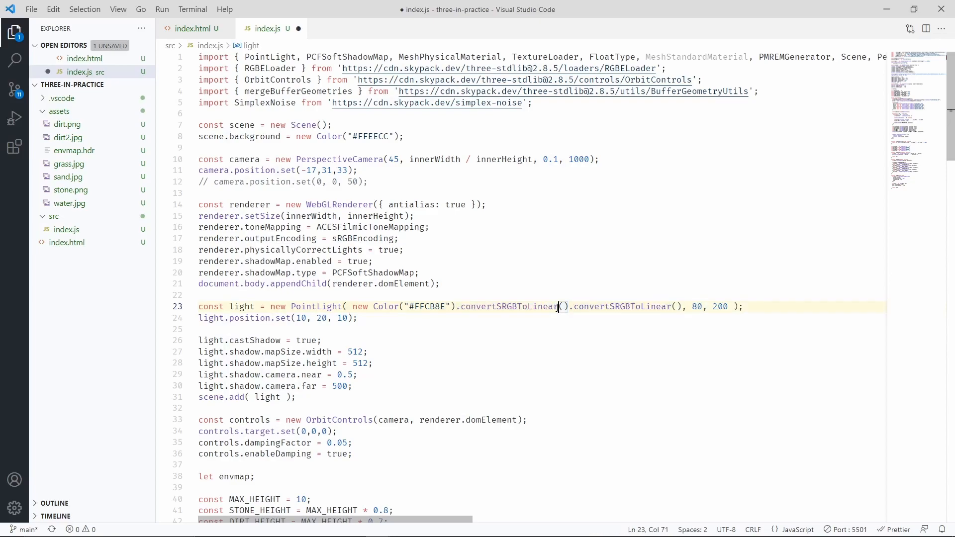
mouse_move(654, 343)
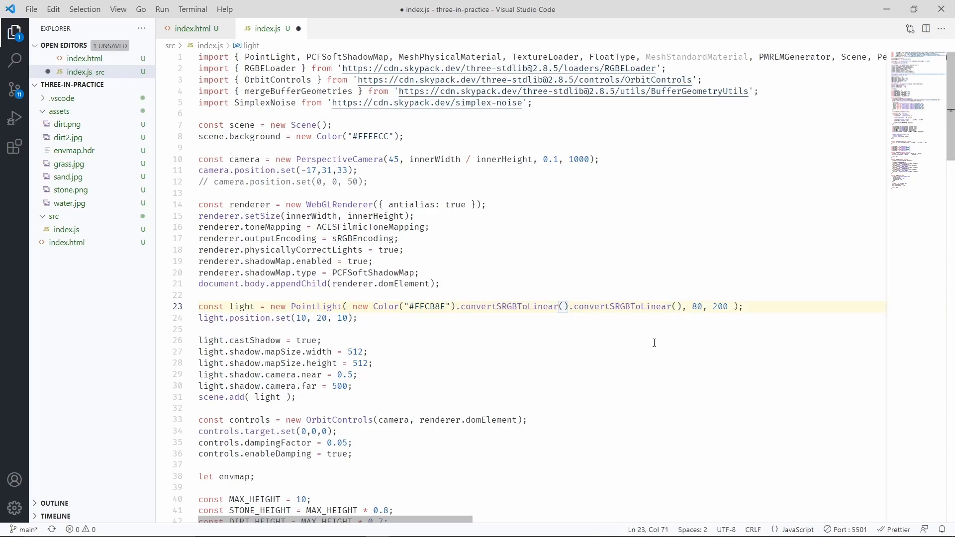
mouse_move(569, 298)
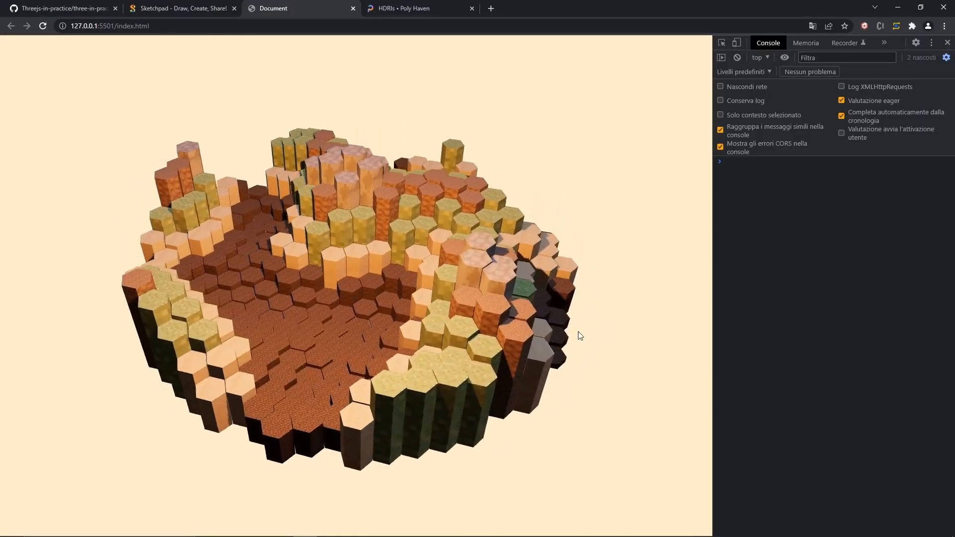
Orbit the orange-lit terrain to view its central dirt basin ringed by tall columns.
drag(578, 336, 365, 335)
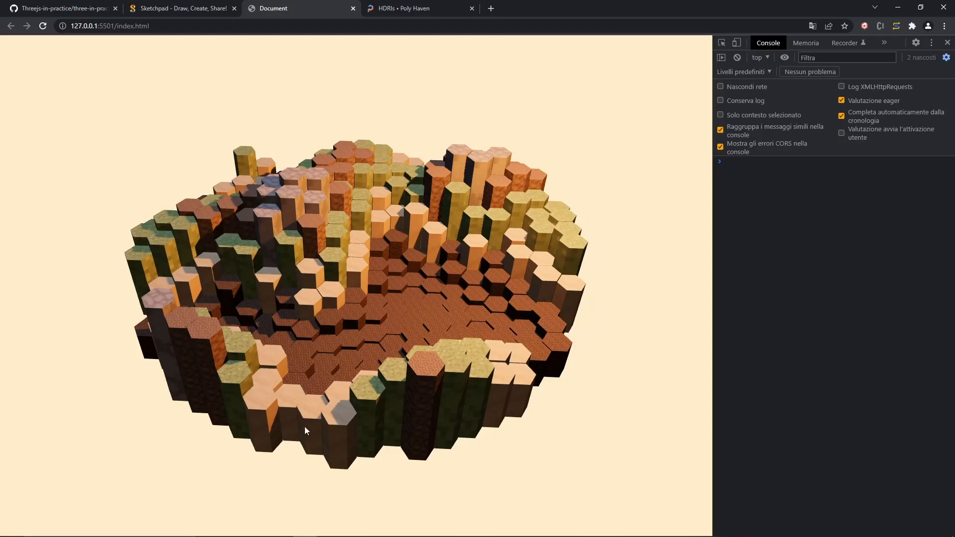
mouse_move(311, 185)
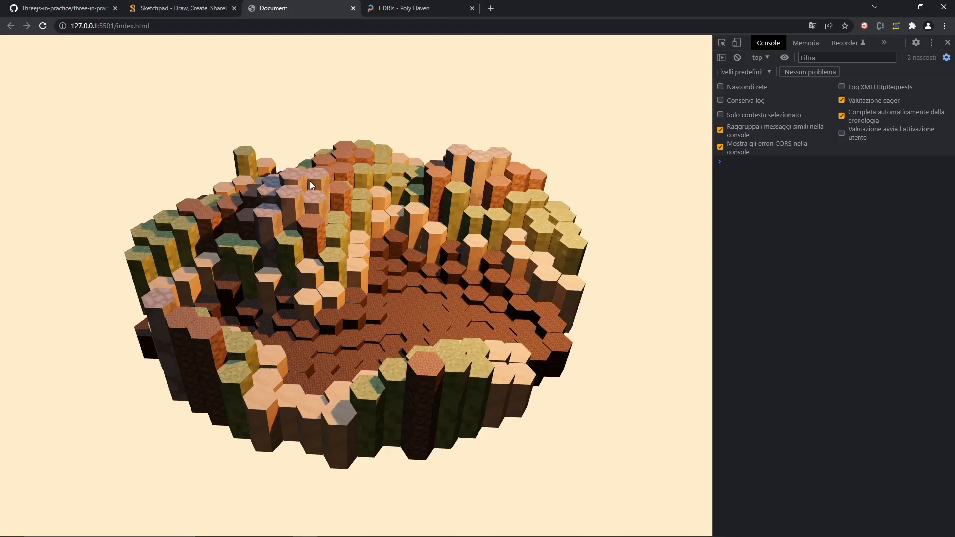
mouse_move(641, 323)
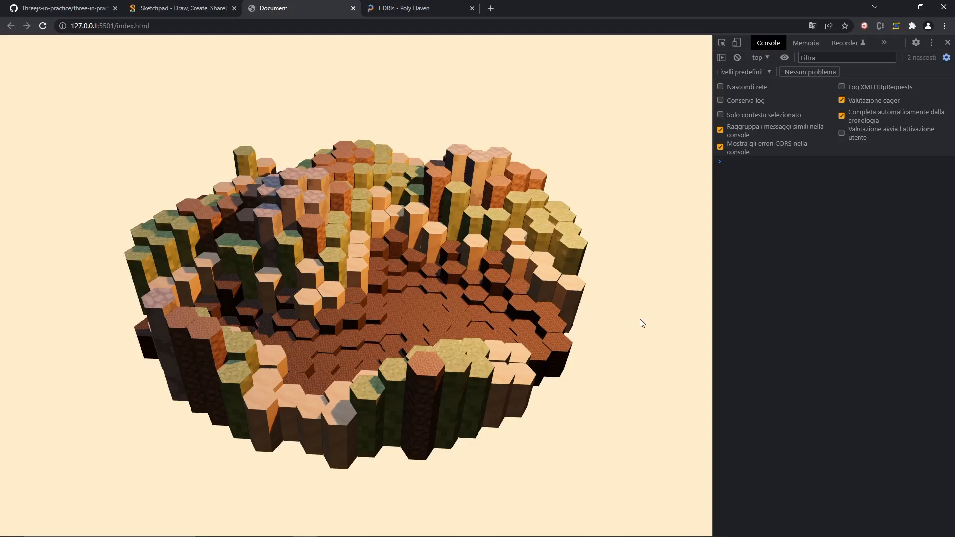
mouse_move(645, 325)
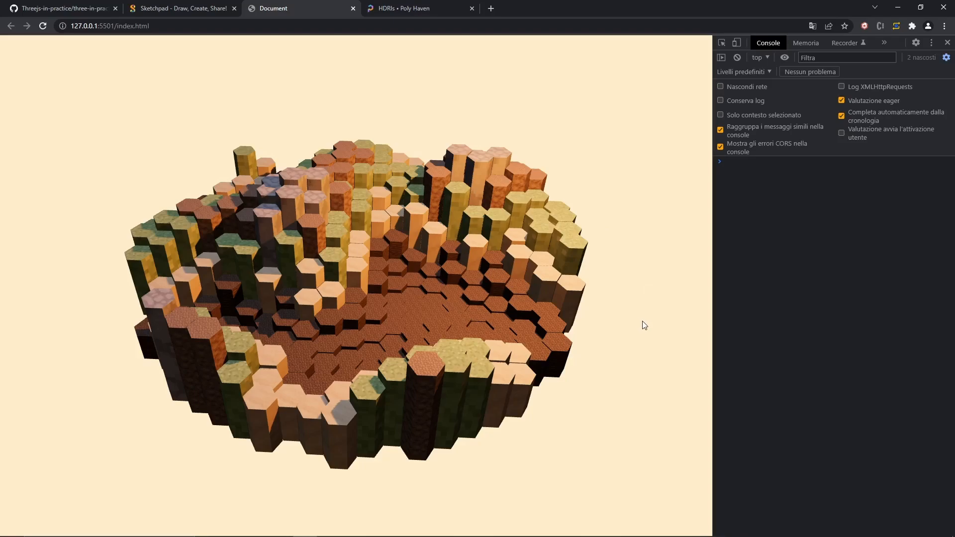